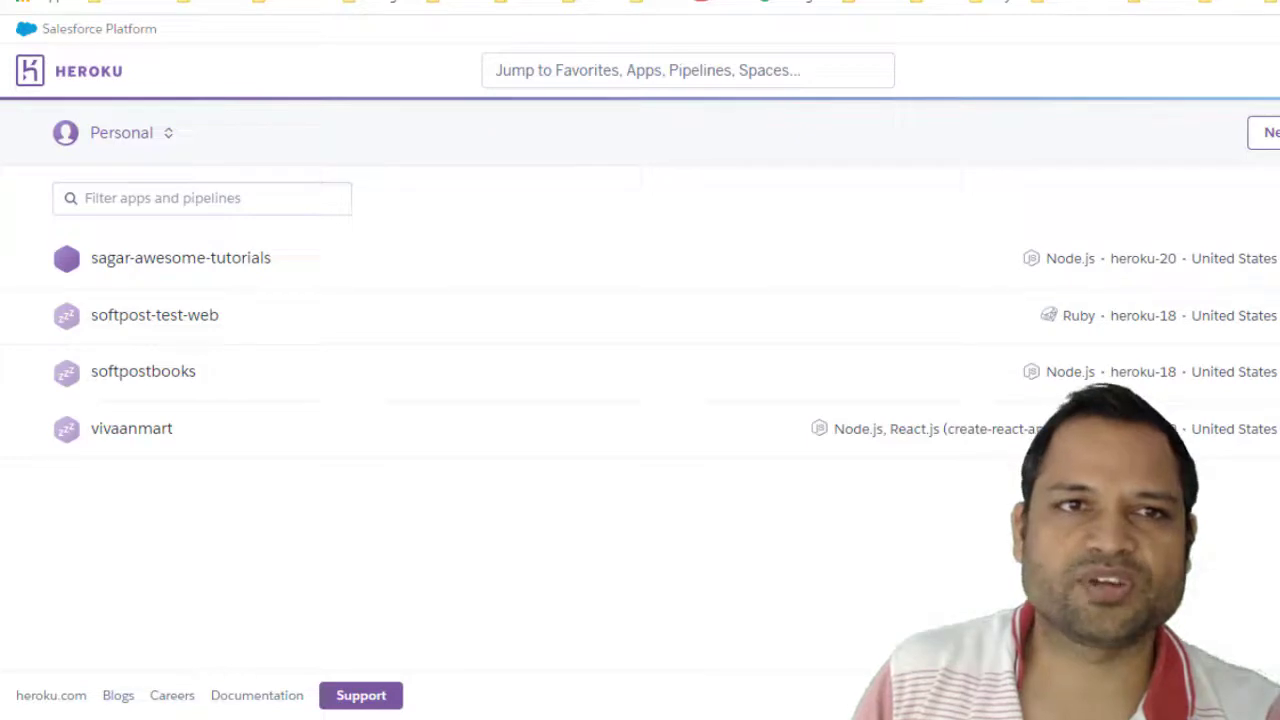
{"action": "mouse_move", "coordinate": [174, 588]}
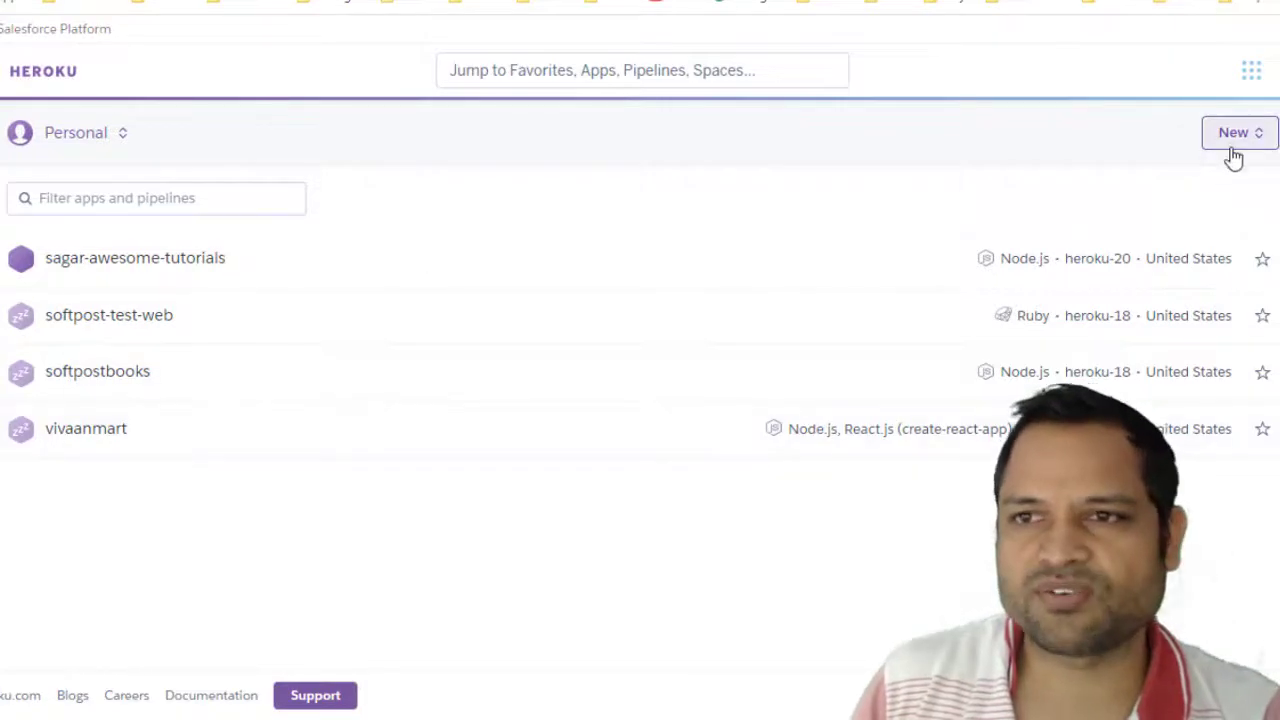
- Open the sagar-awesome-tutorials app's Deploy page showing its GitHub connection
{"action": "left_click", "coordinate": [1238, 132]}
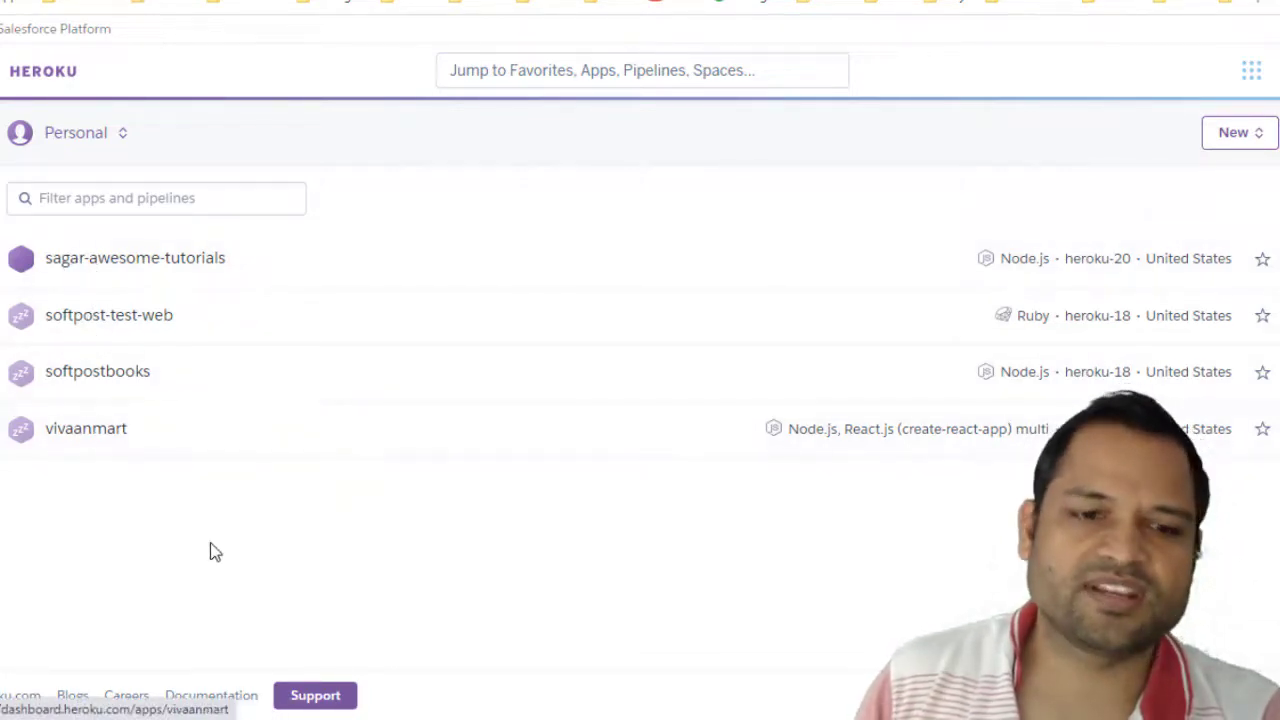
{"action": "mouse_move", "coordinate": [134, 264]}
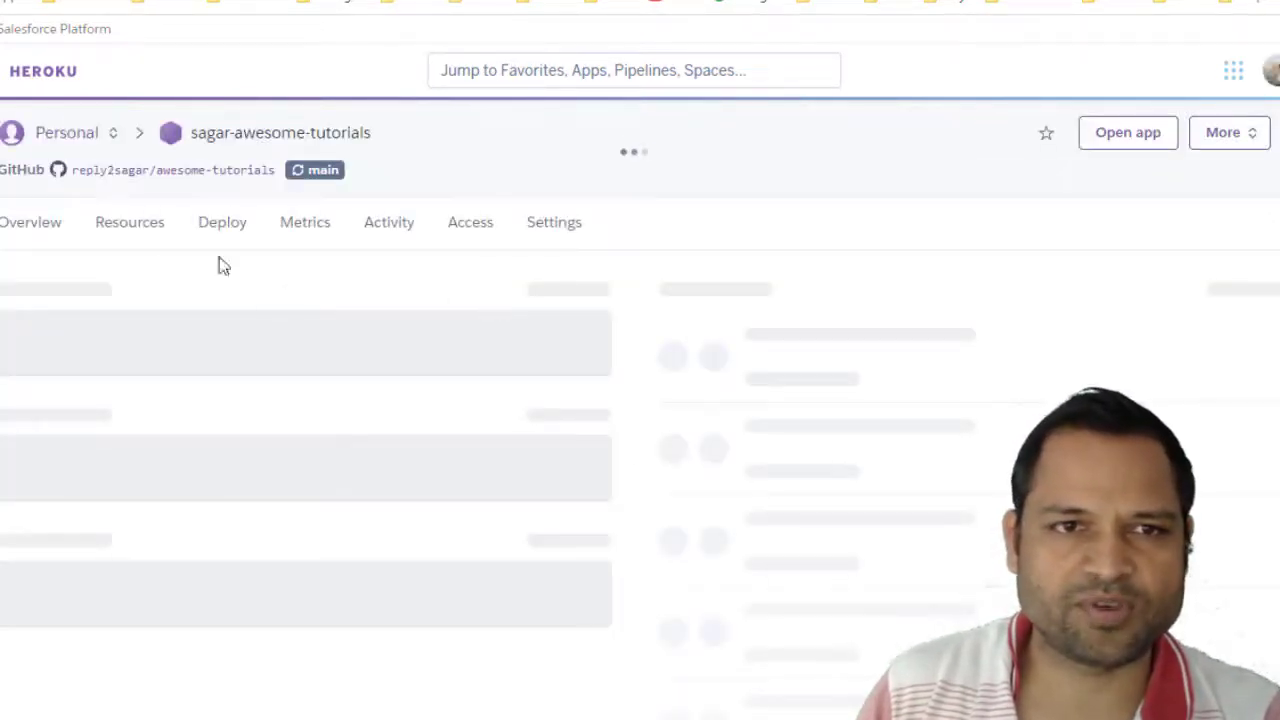
{"action": "left_click", "coordinate": [222, 221]}
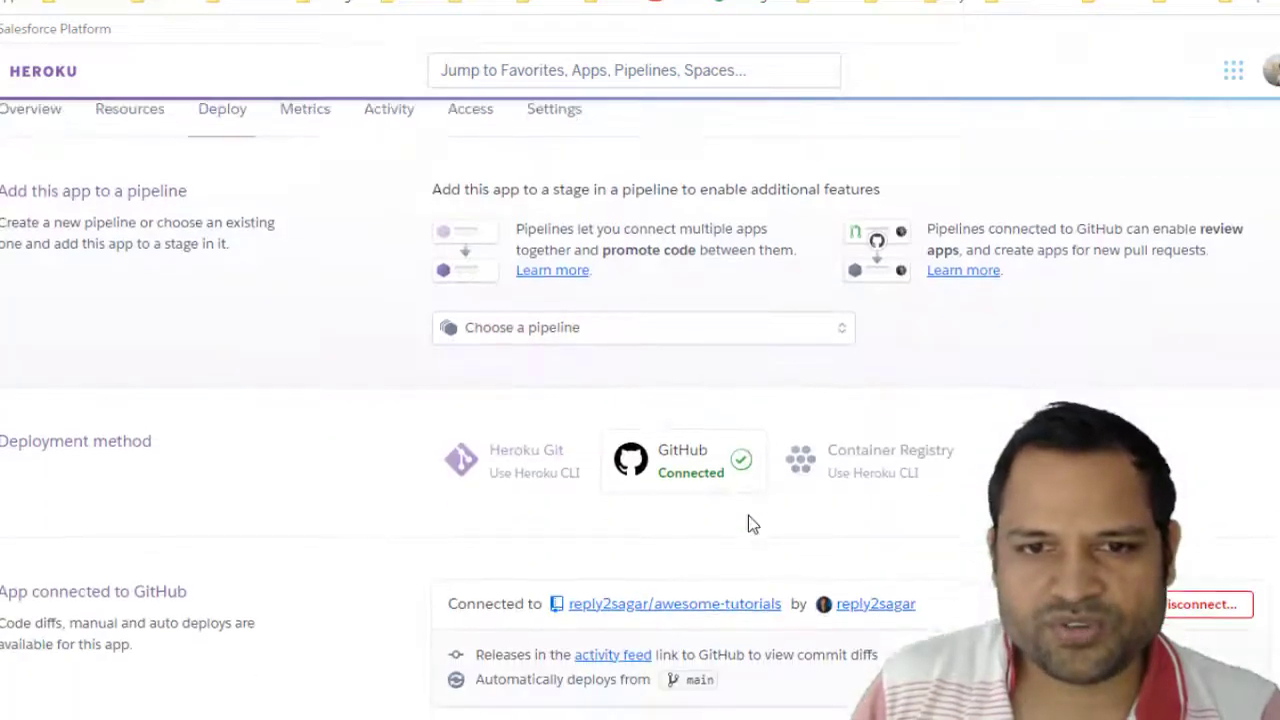
{"action": "scroll", "scroll_direction": "down", "scroll_amount": 3}
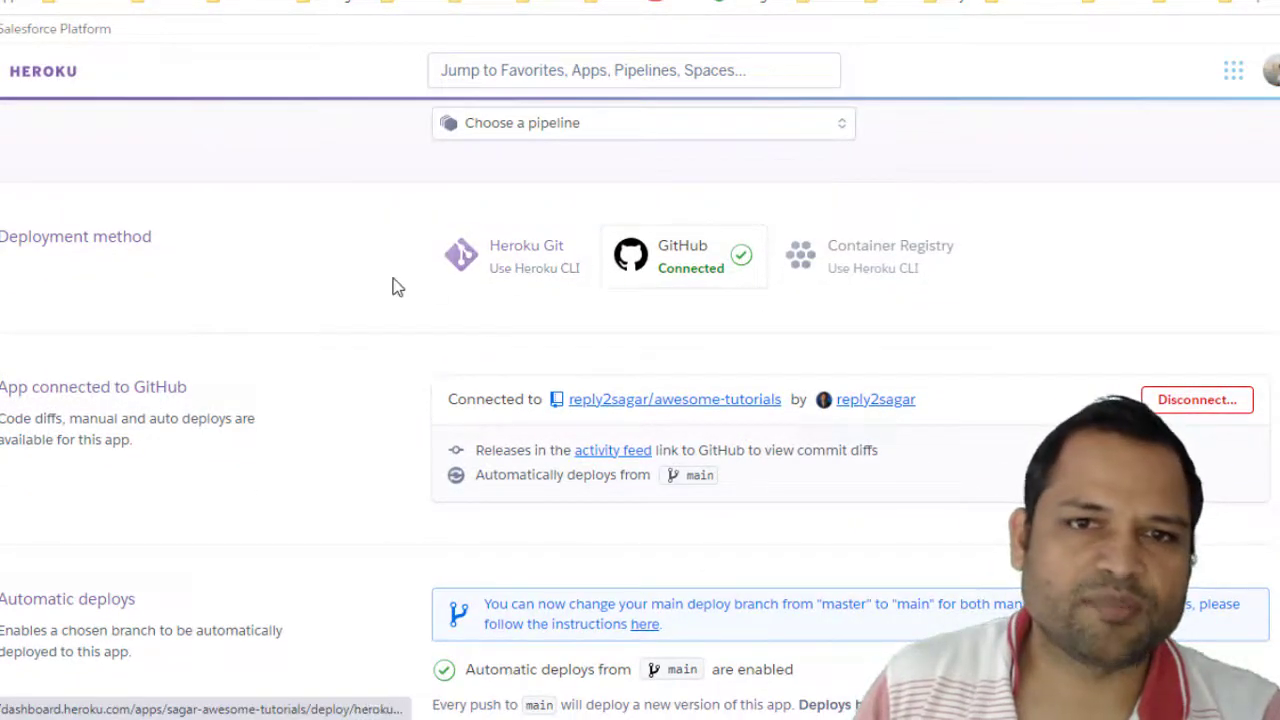
{"action": "mouse_move", "coordinate": [518, 278]}
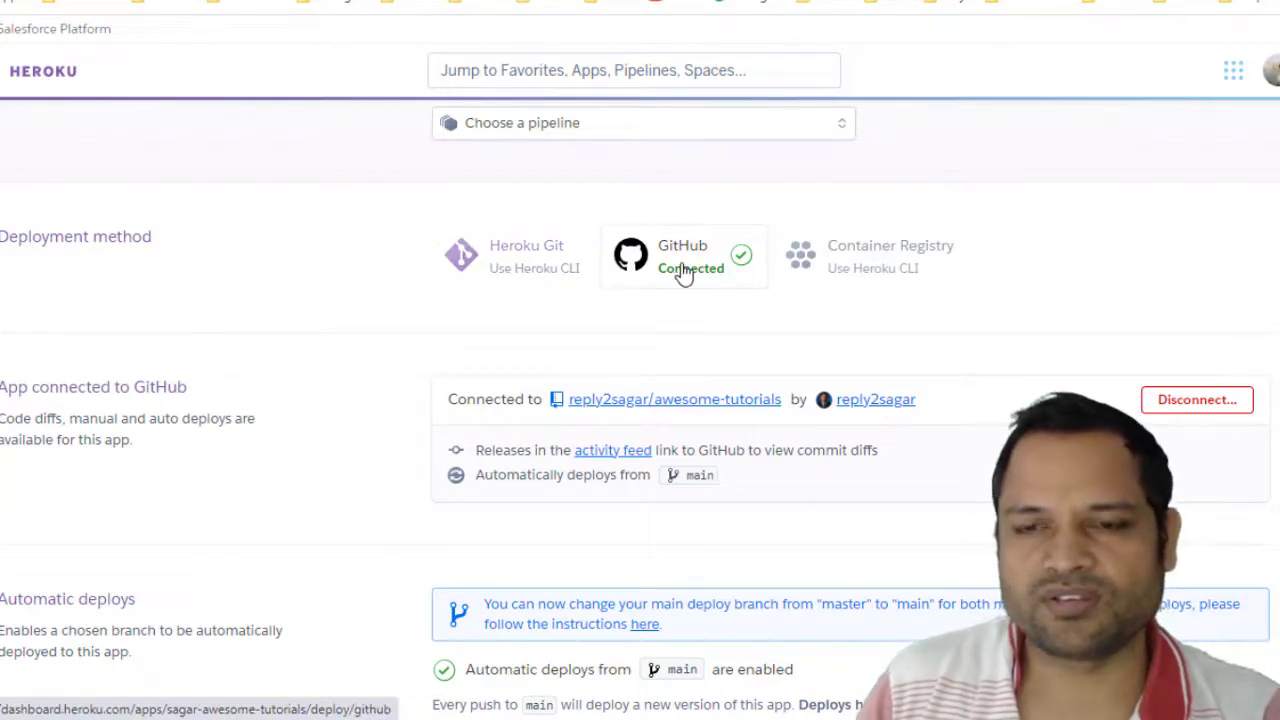
{"action": "mouse_move", "coordinate": [915, 265]}
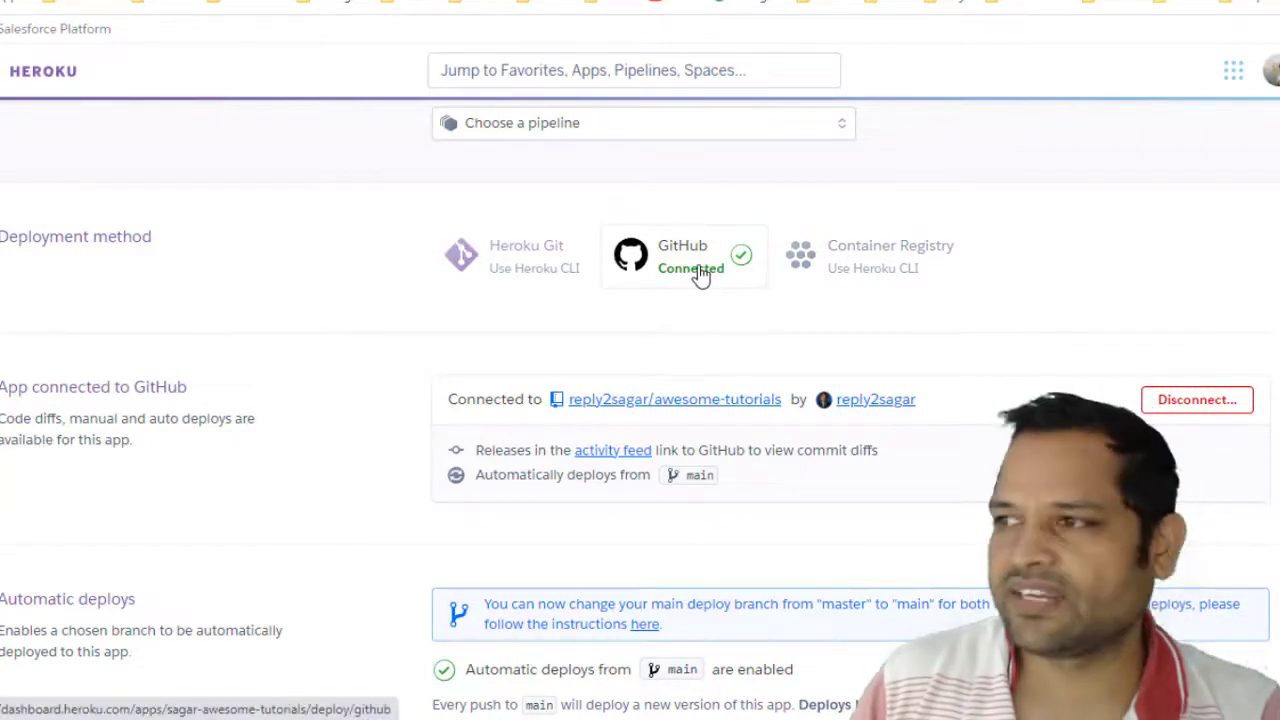
{"action": "scroll", "scroll_direction": "down", "scroll_amount": 3}
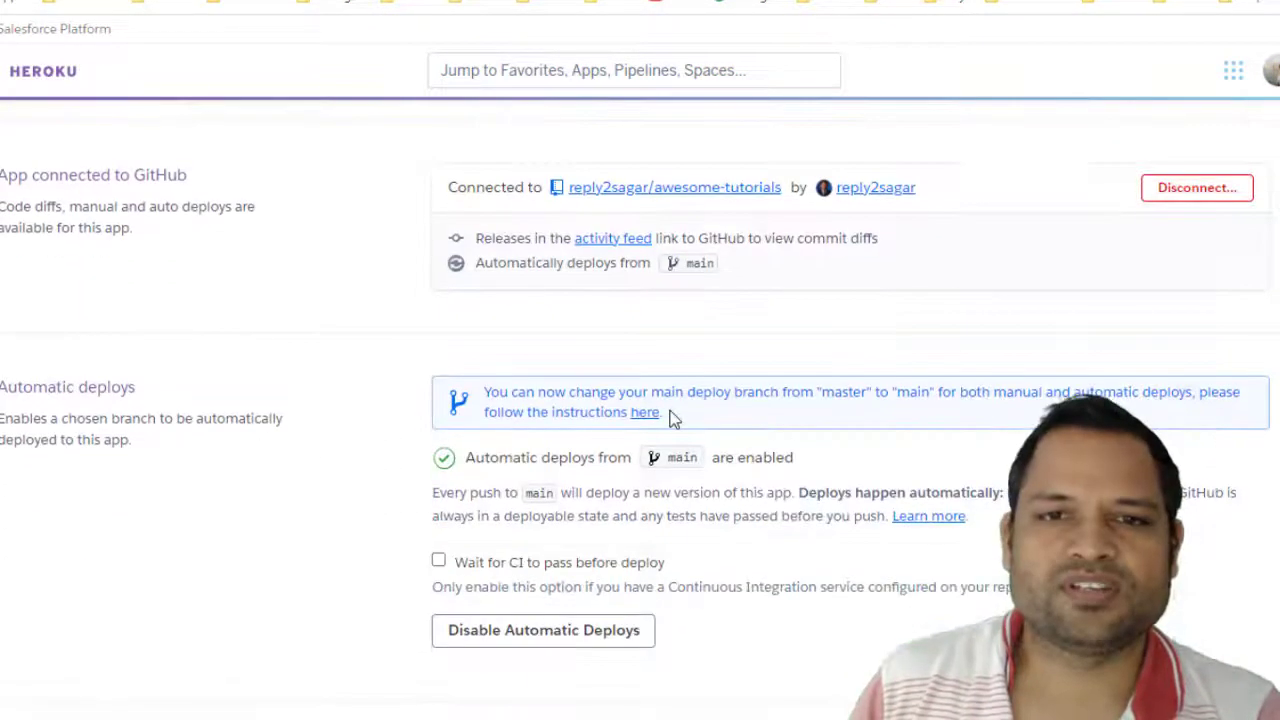
{"action": "mouse_move", "coordinate": [788, 275]}
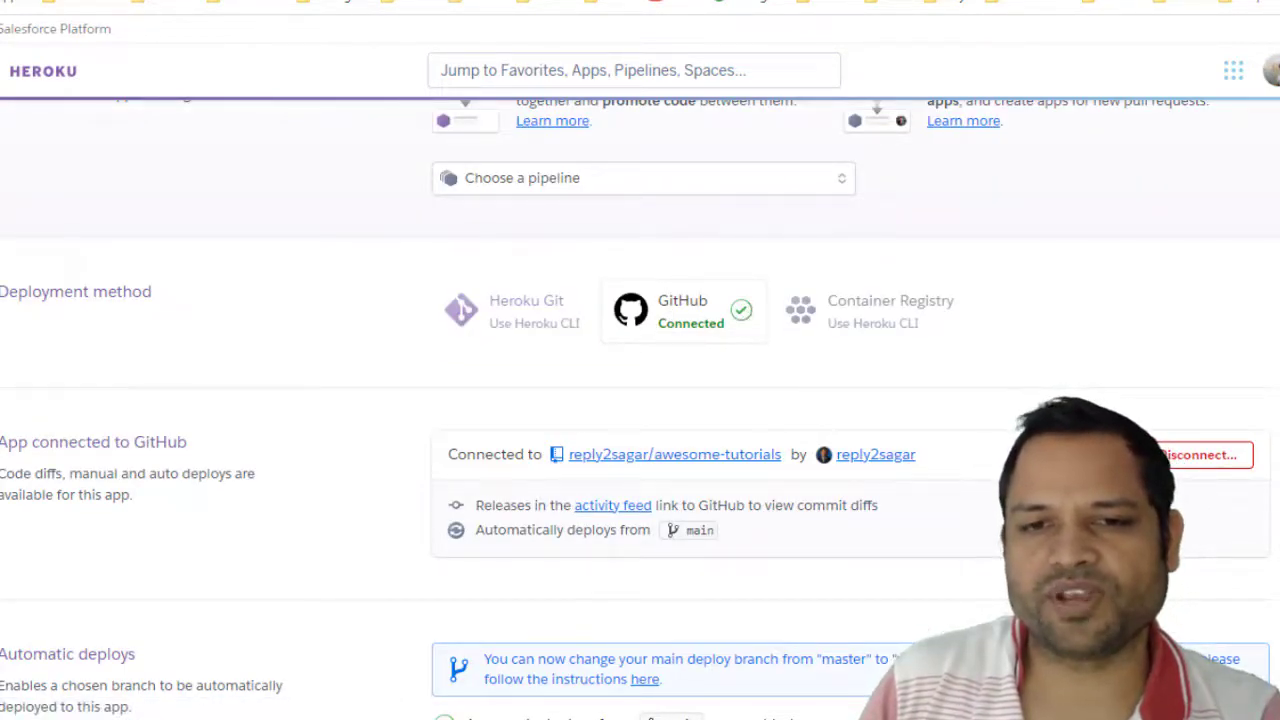
{"action": "scroll", "scroll_direction": "down", "scroll_amount": 3}
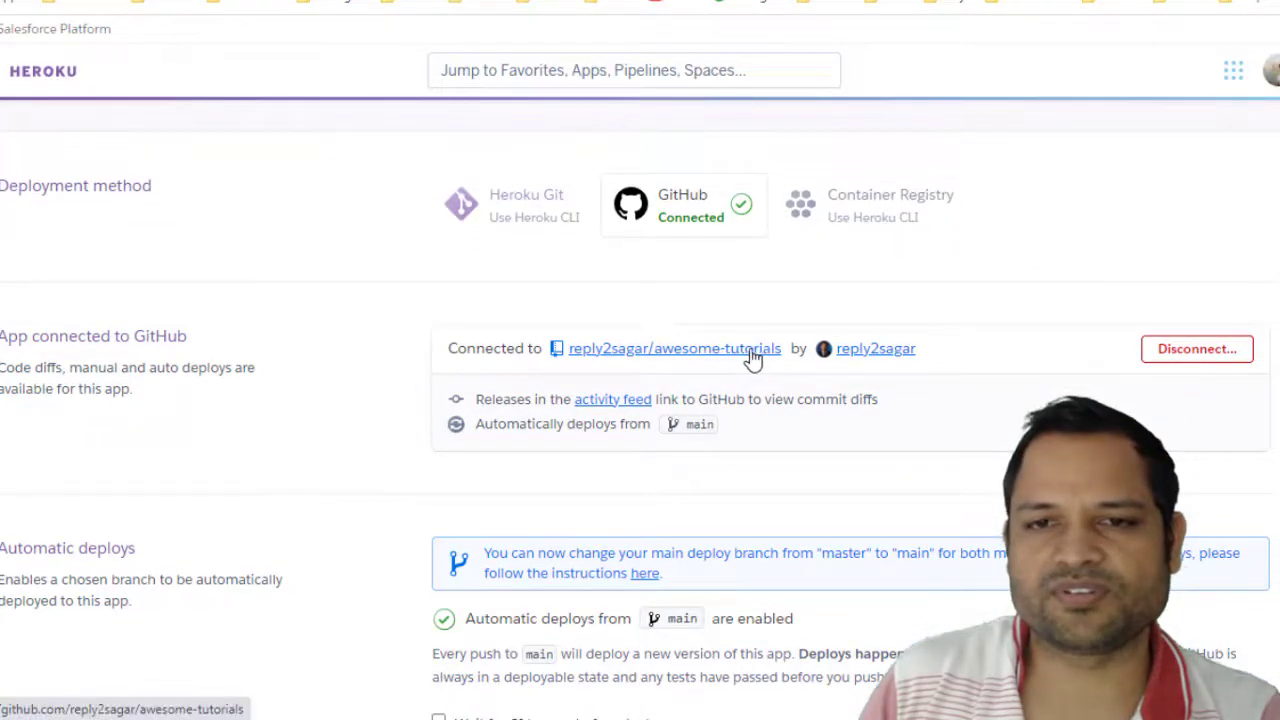
{"action": "scroll", "scroll_direction": "down", "scroll_amount": 3}
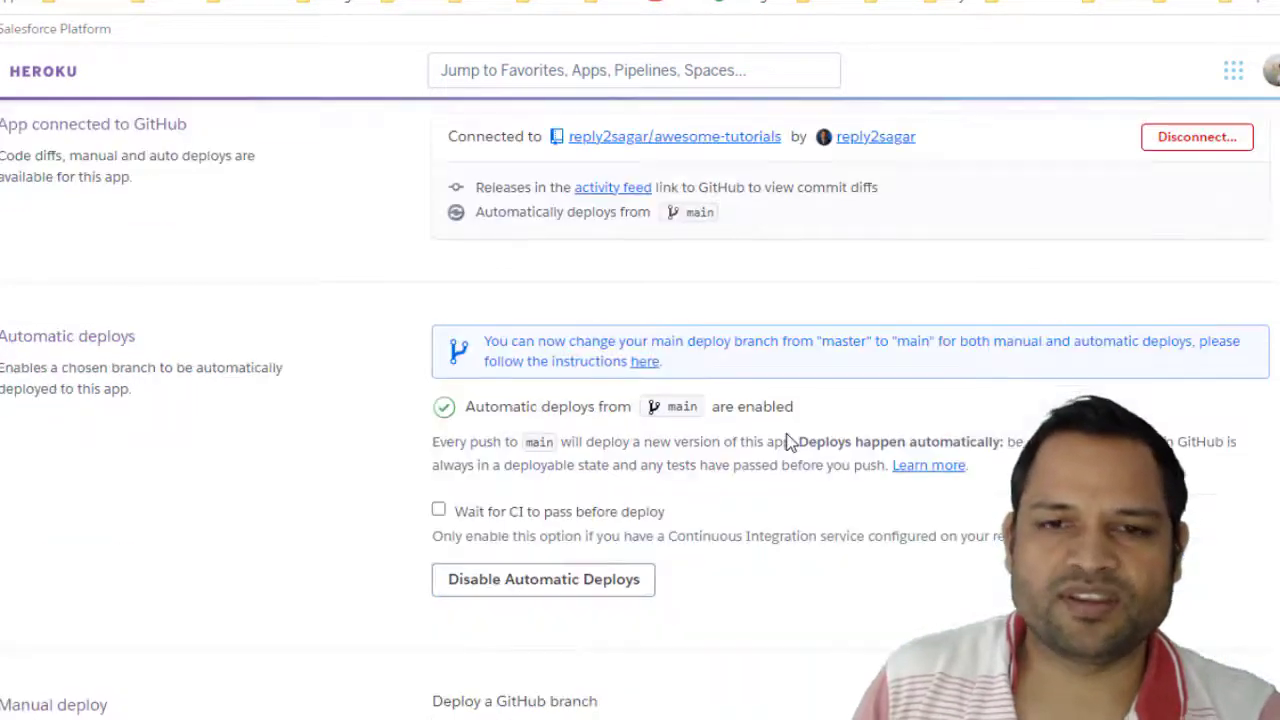
{"action": "scroll", "scroll_direction": "down", "scroll_amount": 3}
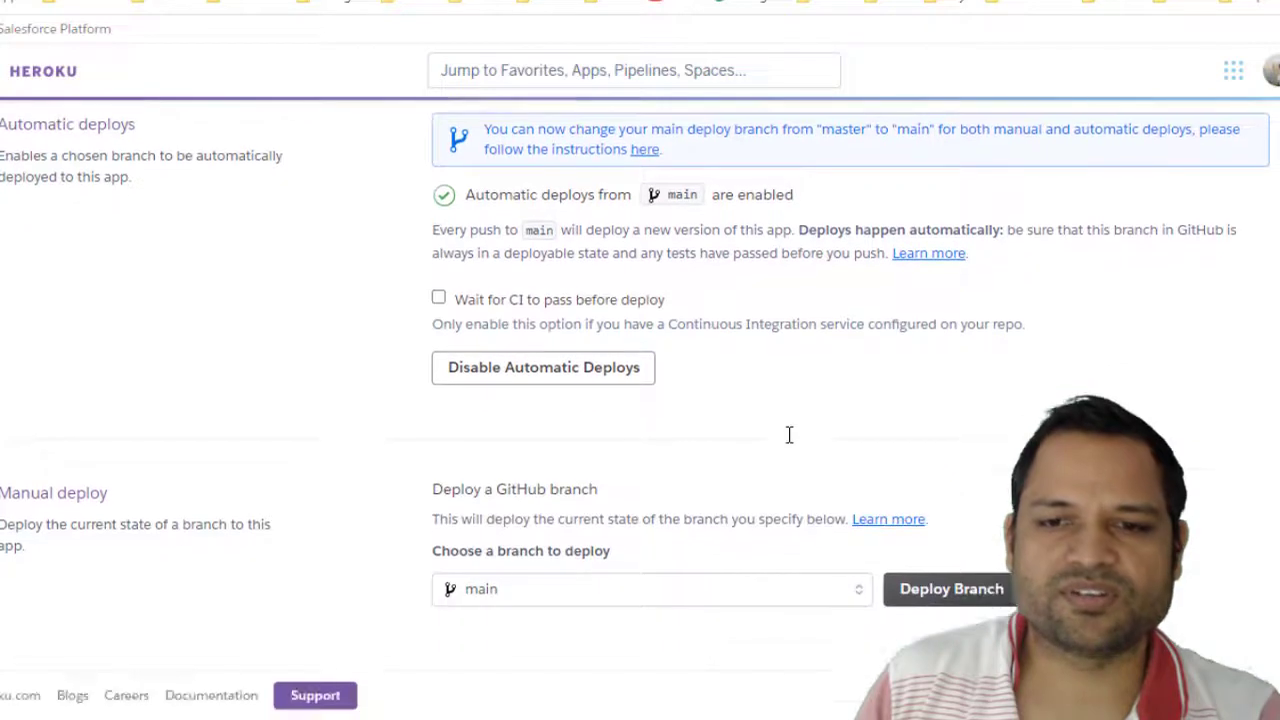
{"action": "mouse_move", "coordinate": [917, 595]}
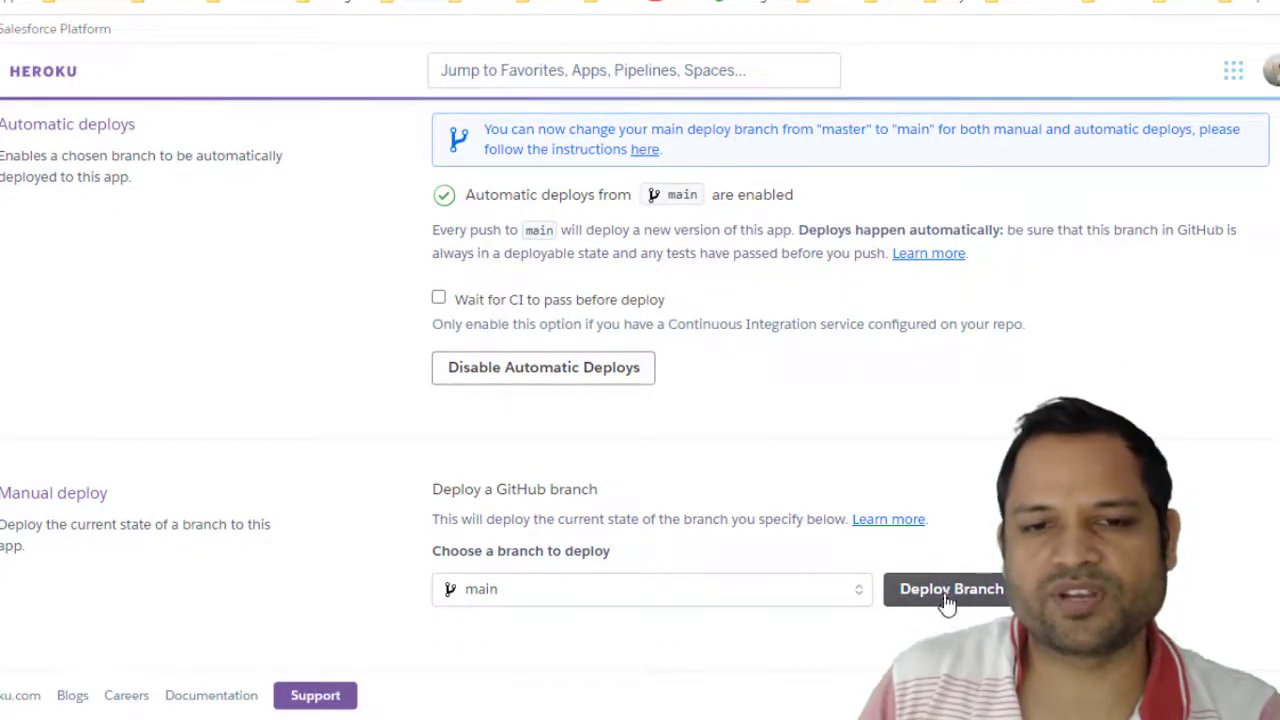
{"action": "mouse_move", "coordinate": [776, 445]}
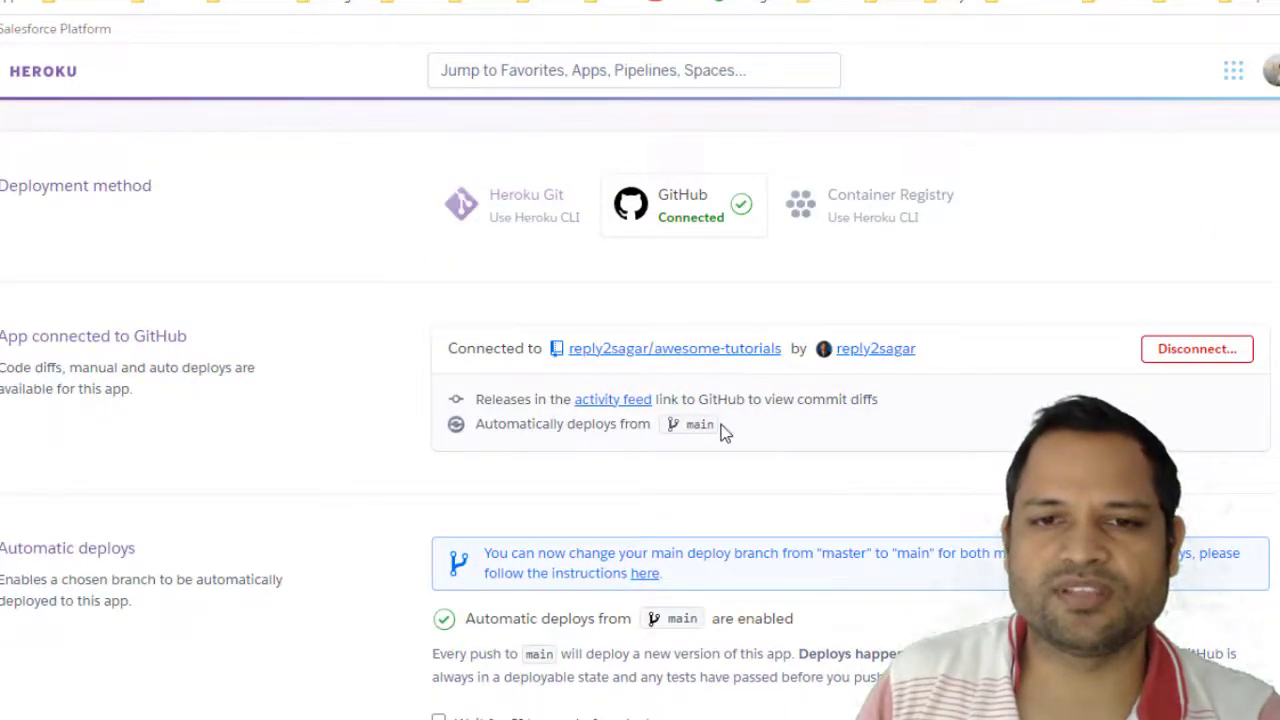
{"action": "scroll", "scroll_direction": "down", "scroll_amount": 3}
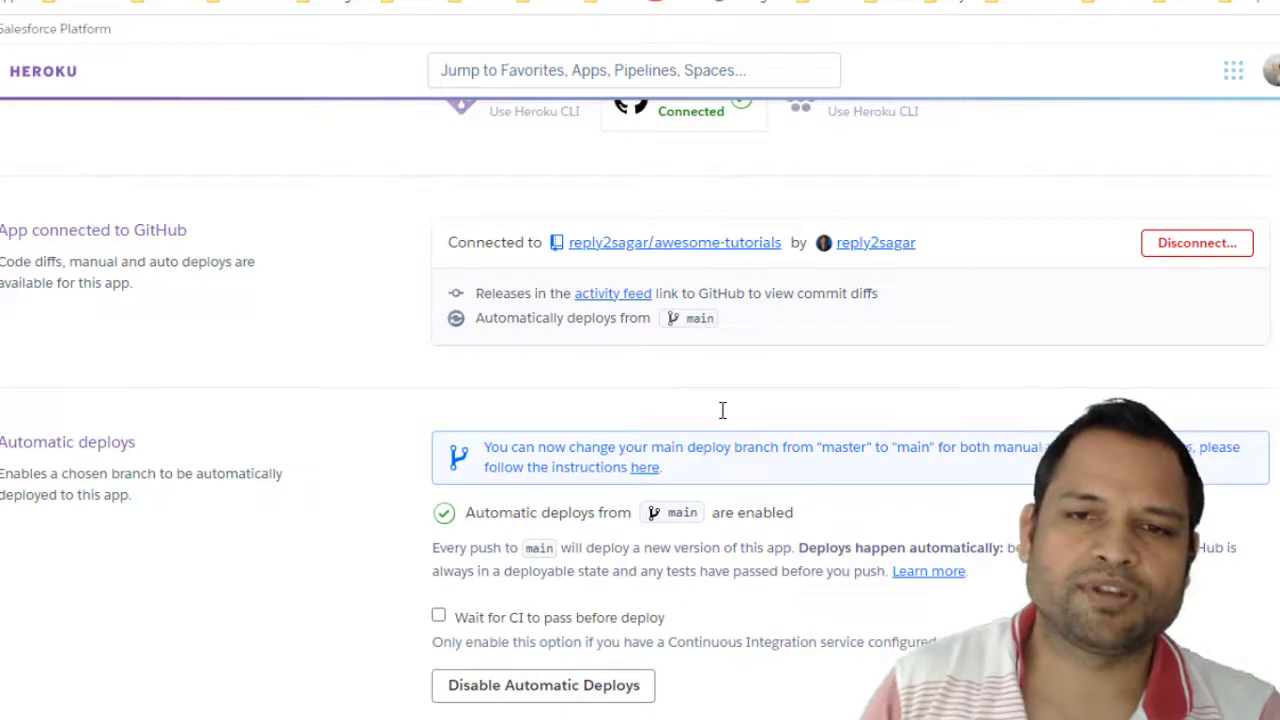
{"action": "scroll", "scroll_direction": "down", "scroll_amount": 3}
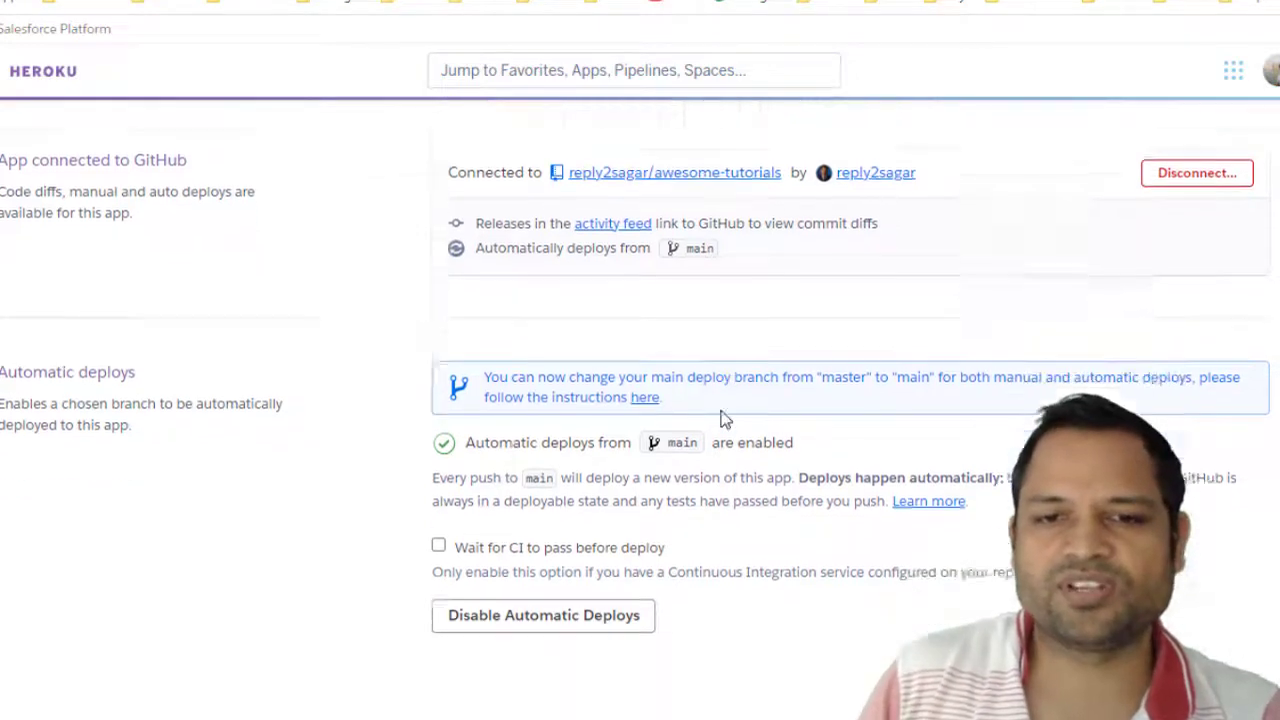
{"action": "scroll", "scroll_direction": "down", "scroll_amount": 3}
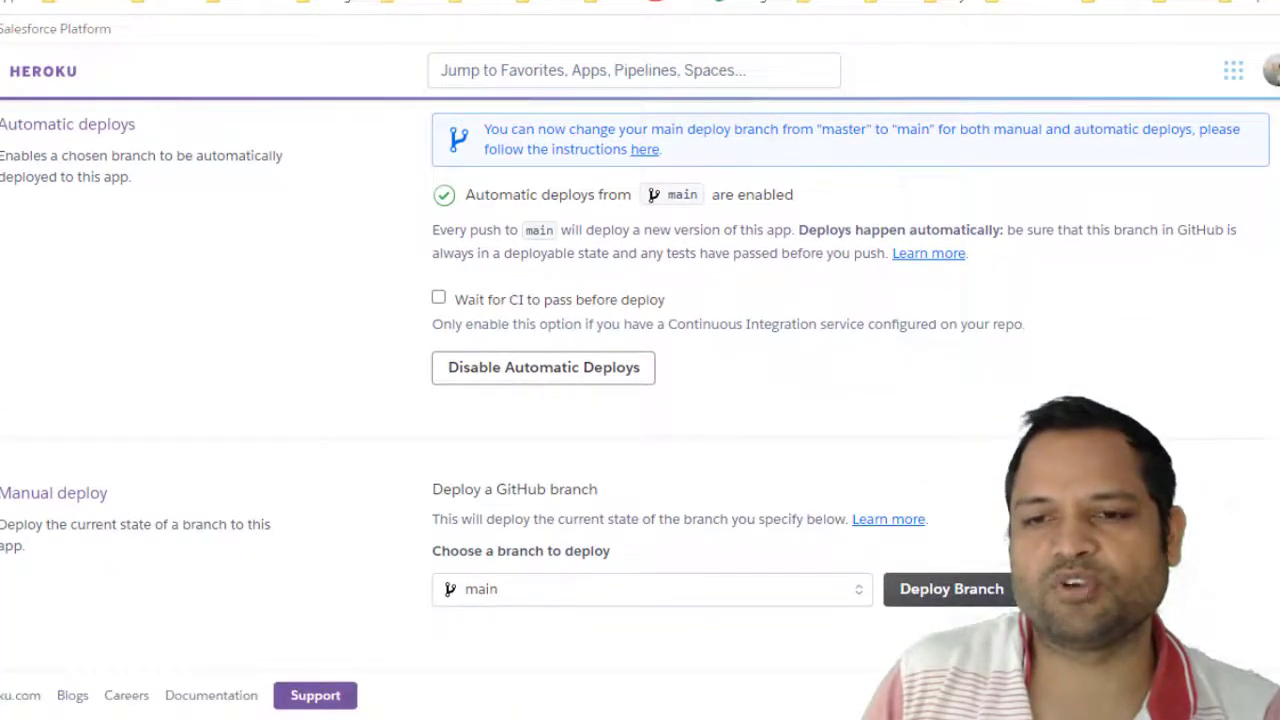
{"action": "mouse_move", "coordinate": [726, 440]}
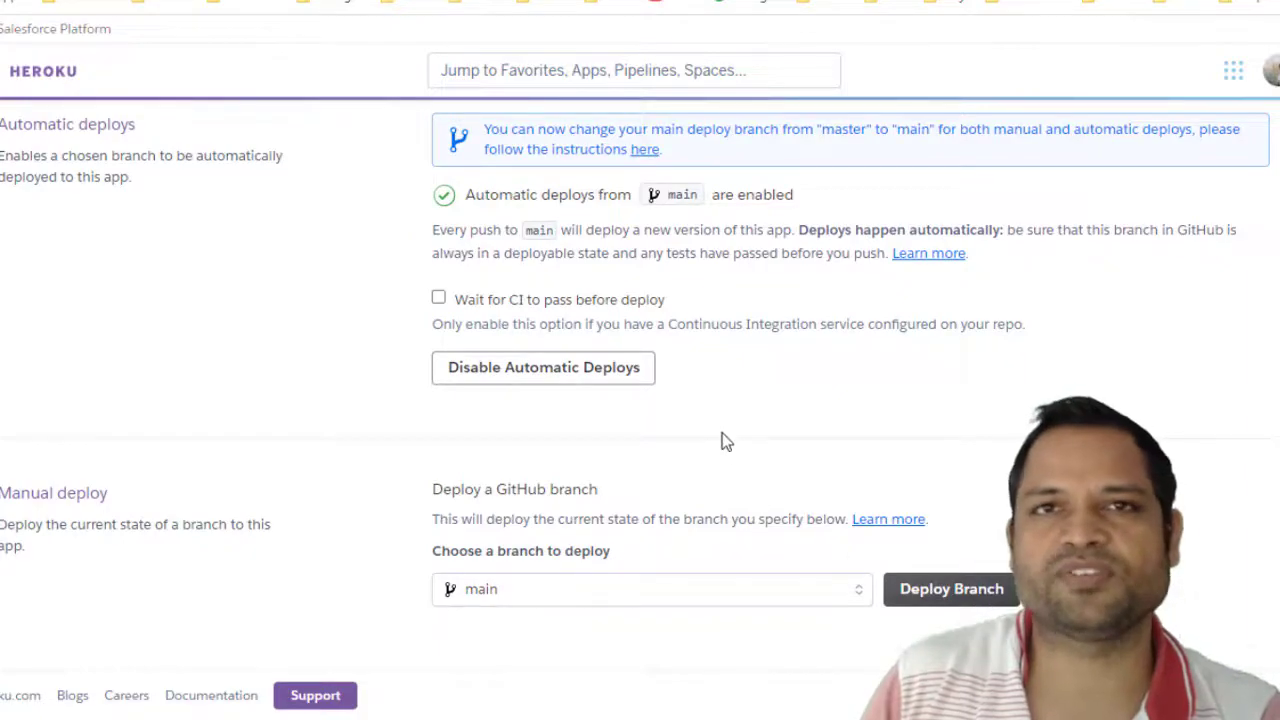